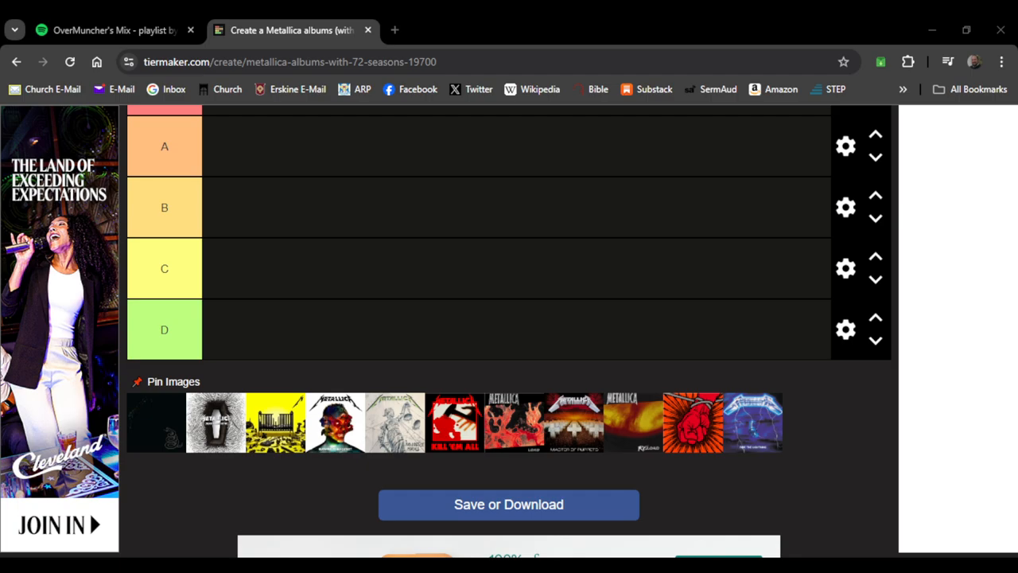
mouse_move(352, 259)
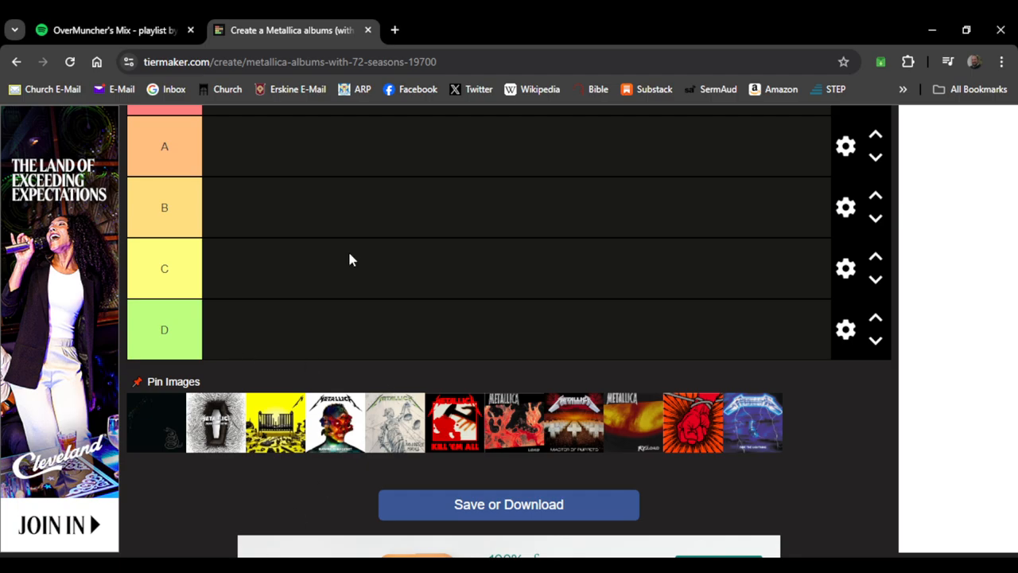
Rank Kill 'Em All in tier A and Ride the Lightning in tier S
scroll(up, 3)
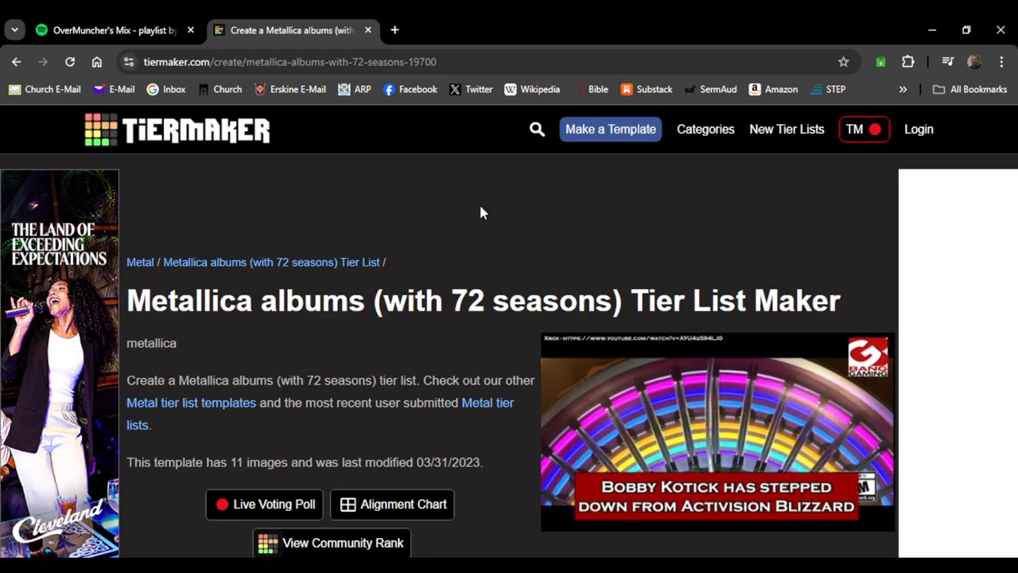
scroll(down, 3)
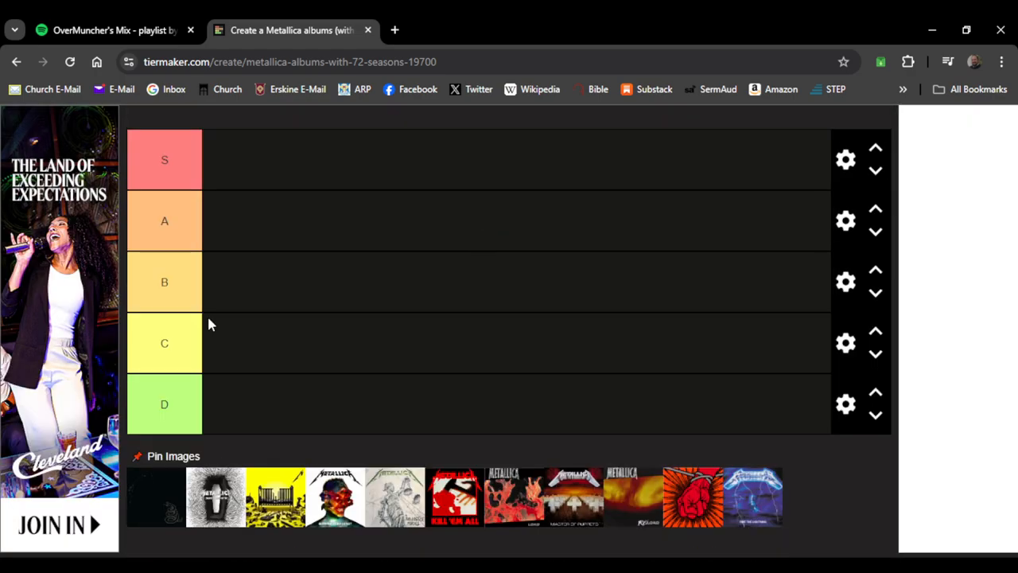
mouse_move(419, 354)
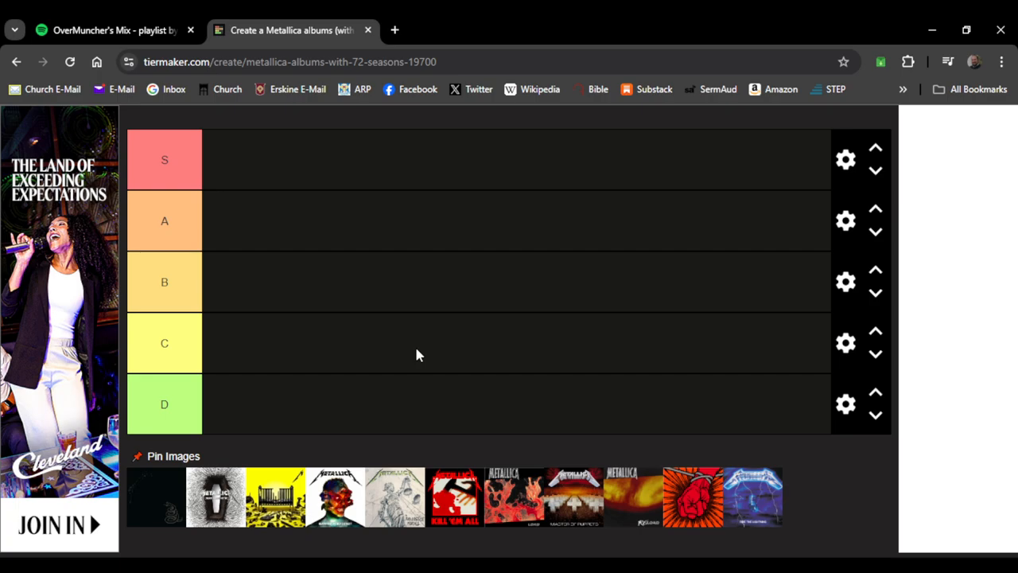
scroll(down, 3)
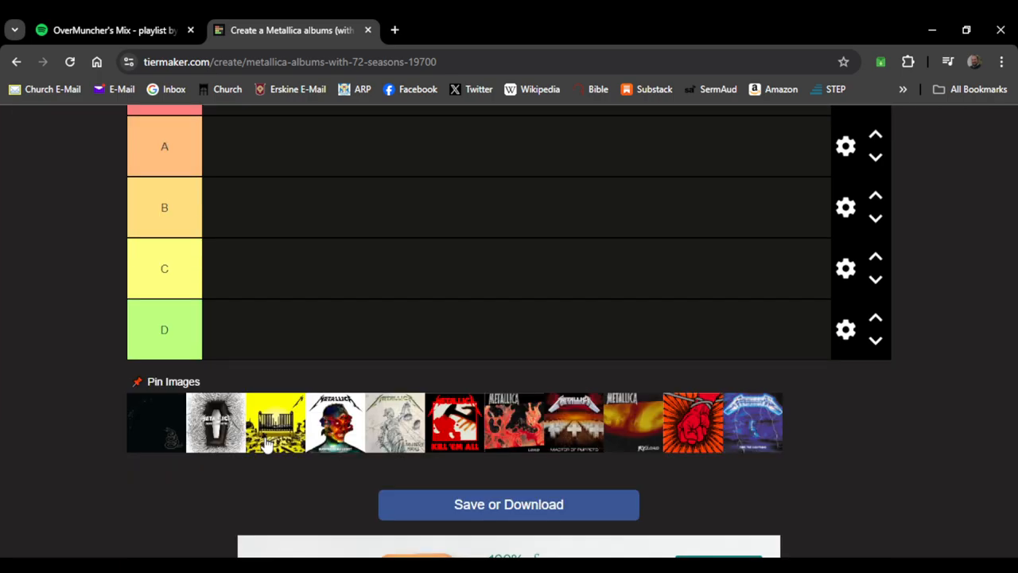
scroll(down, 3)
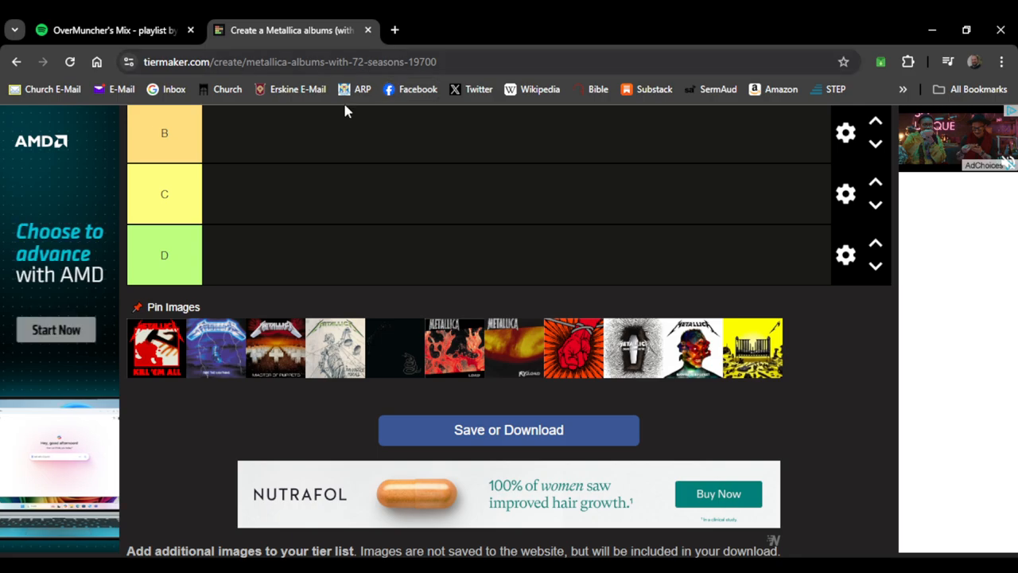
scroll(up, 3)
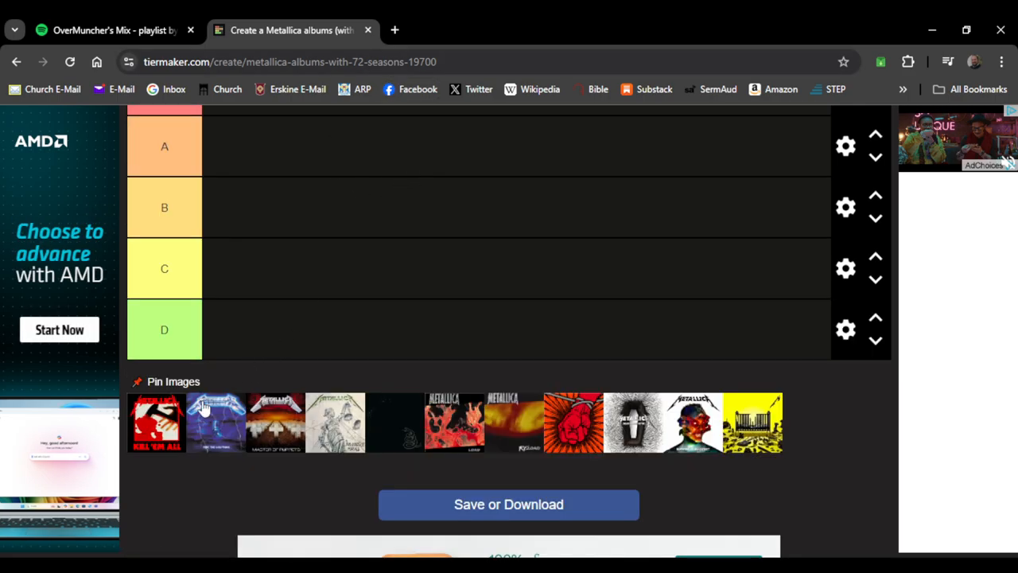
drag(157, 422, 231, 342)
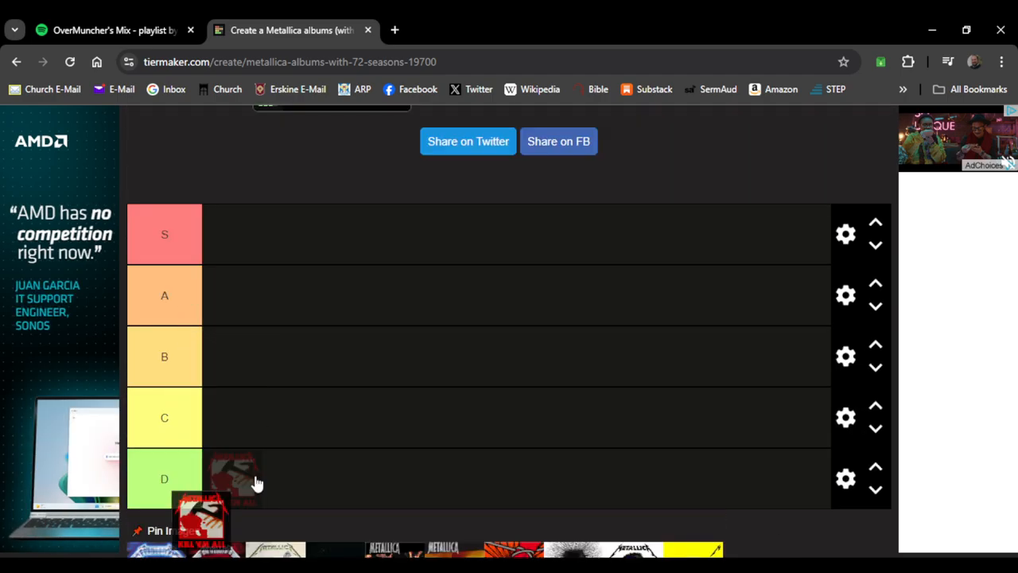
drag(231, 477, 231, 294)
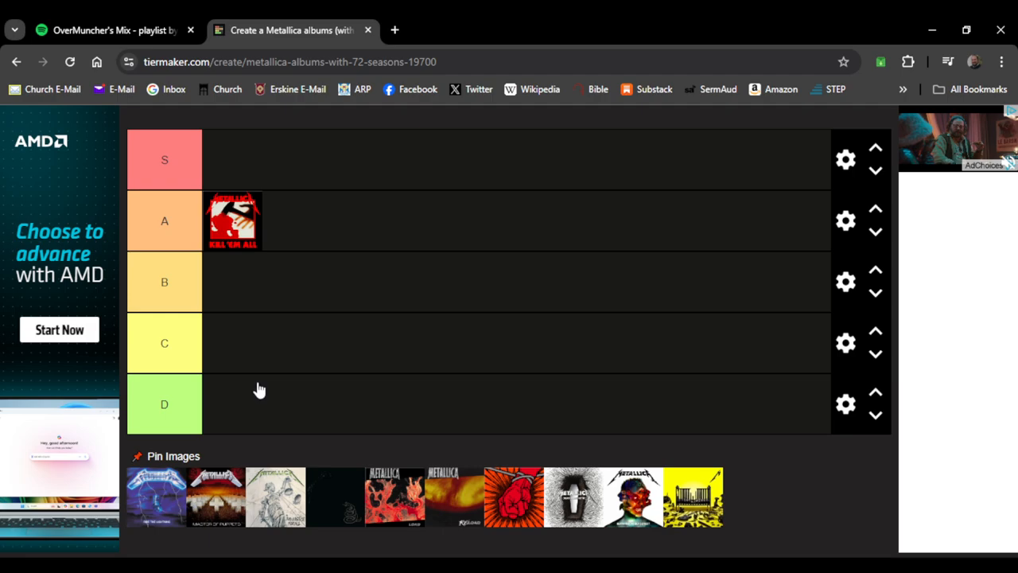
drag(157, 496, 245, 429)
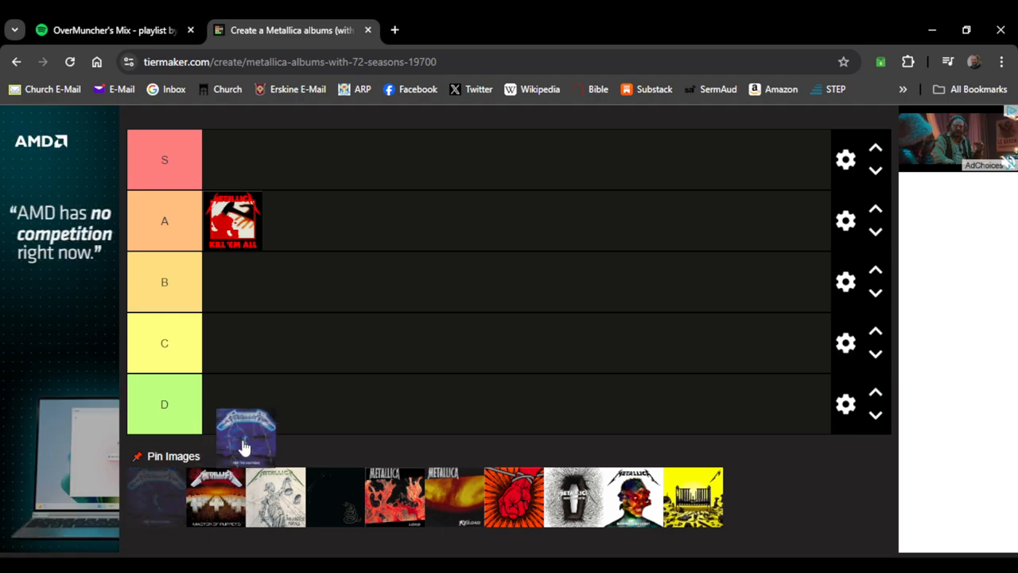
drag(245, 435, 233, 159)
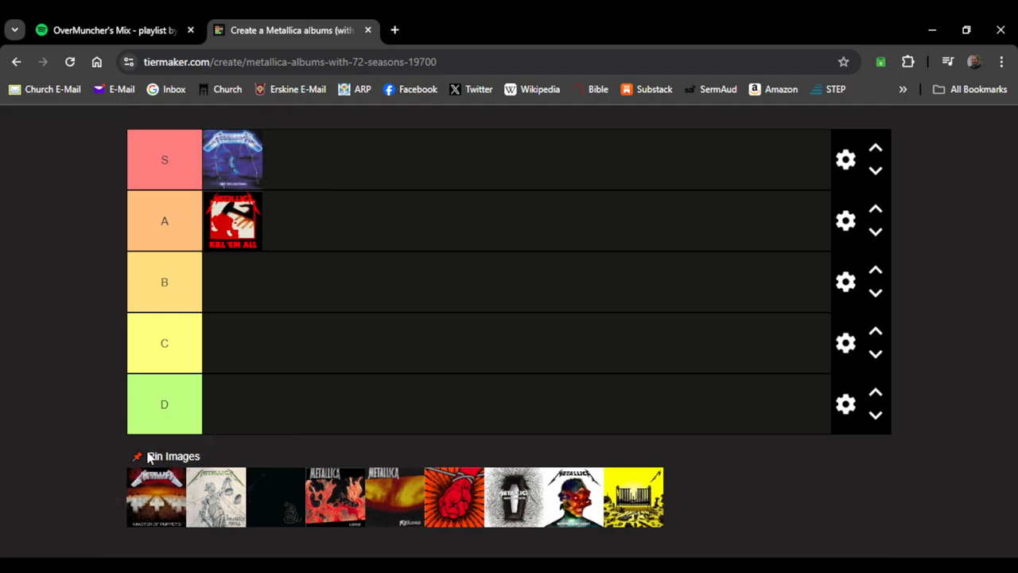
mouse_move(226, 356)
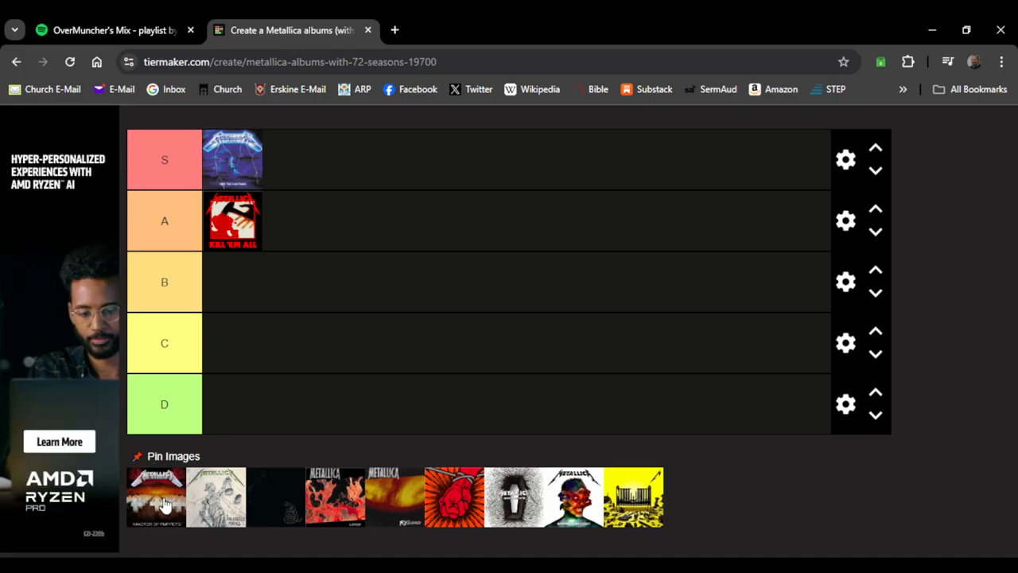
Place Master of Puppets and the pale grey ...And Justice for All cover in tier A
drag(157, 497, 349, 197)
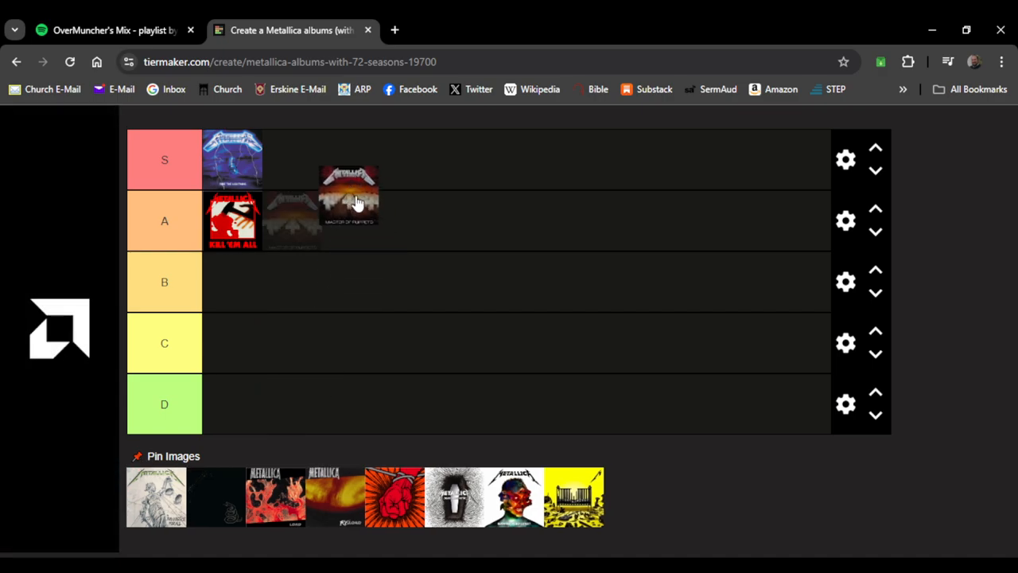
drag(347, 195, 374, 211)
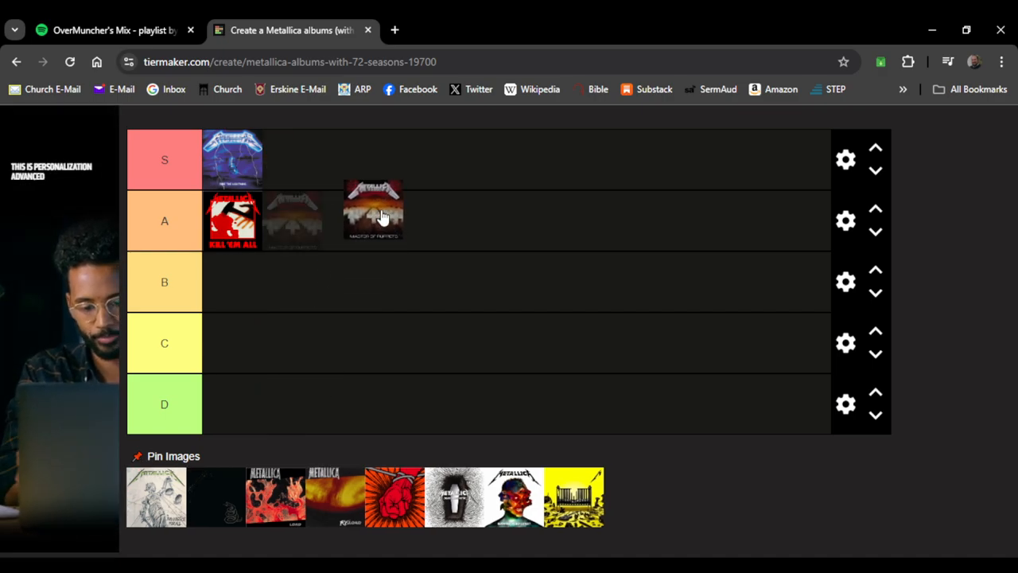
drag(373, 211, 365, 179)
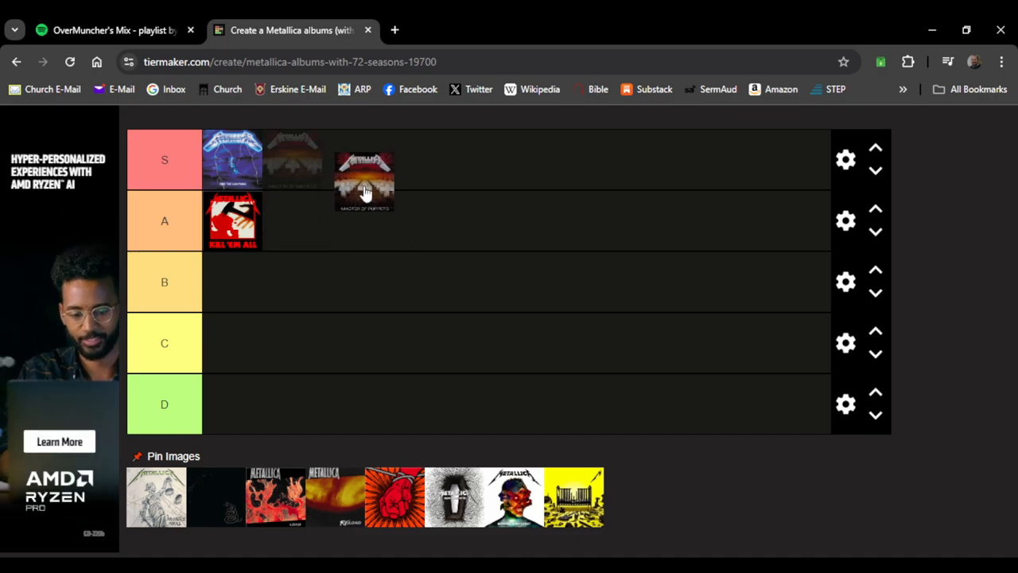
drag(364, 182, 385, 220)
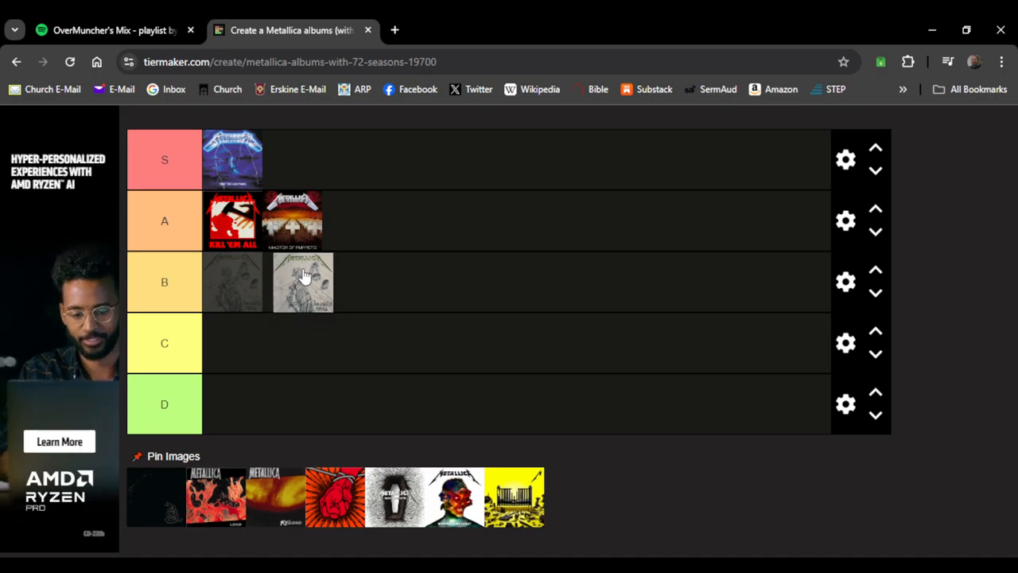
drag(302, 282, 350, 221)
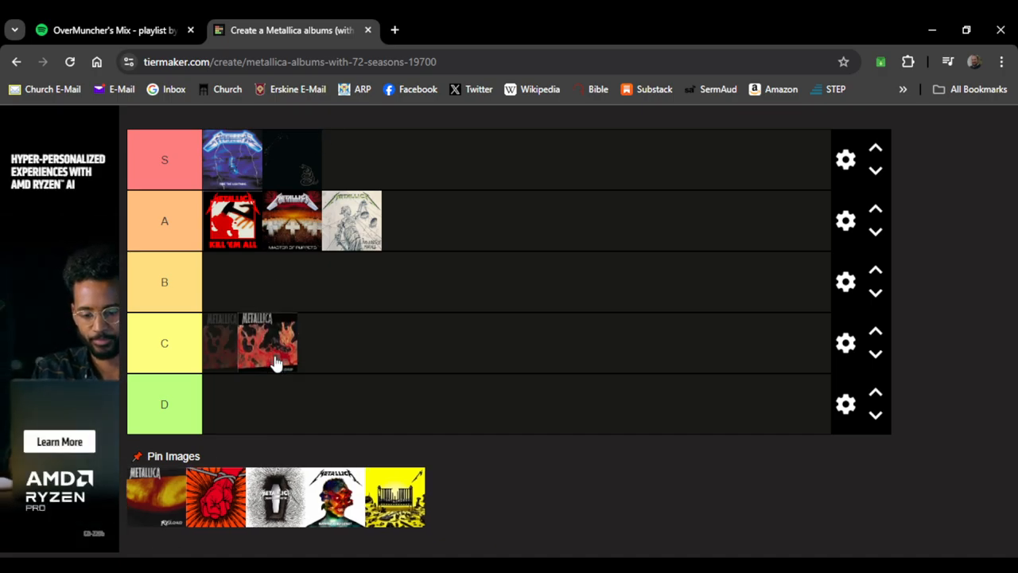
Rank Load in tier C, Reload in tier S and St. Anger in tier D
drag(266, 343, 286, 409)
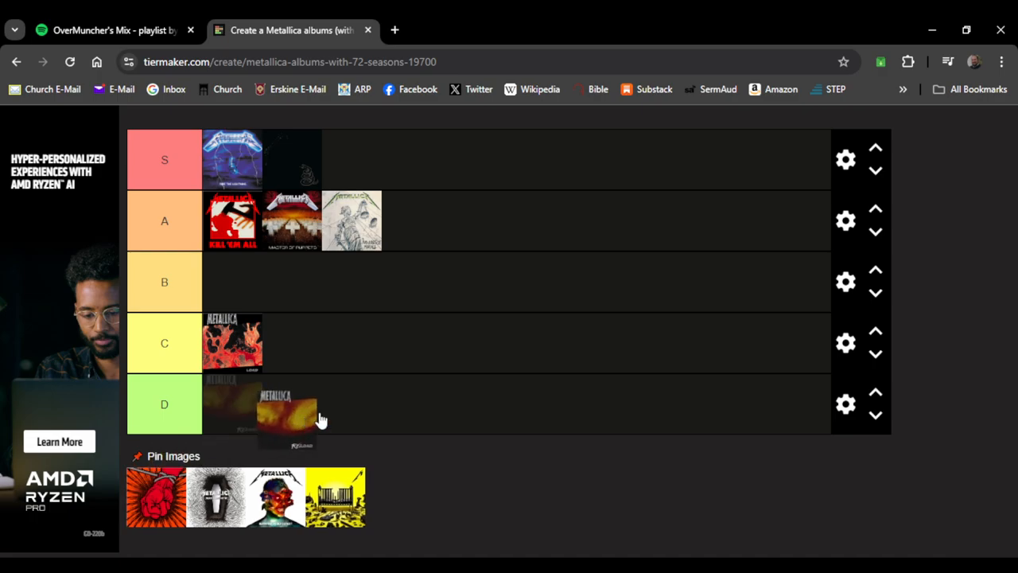
drag(287, 413, 364, 281)
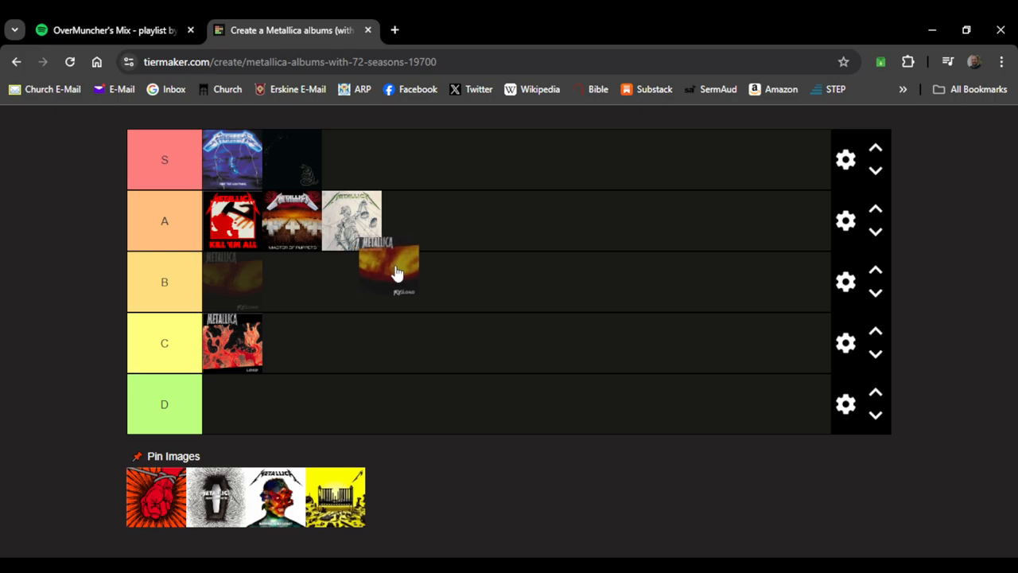
drag(390, 266, 352, 159)
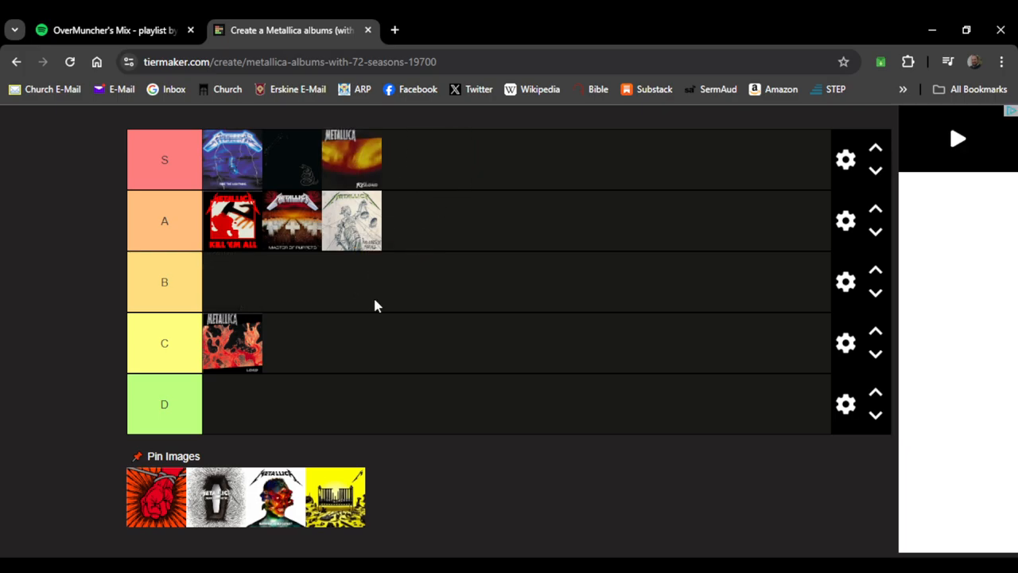
drag(155, 497, 232, 404)
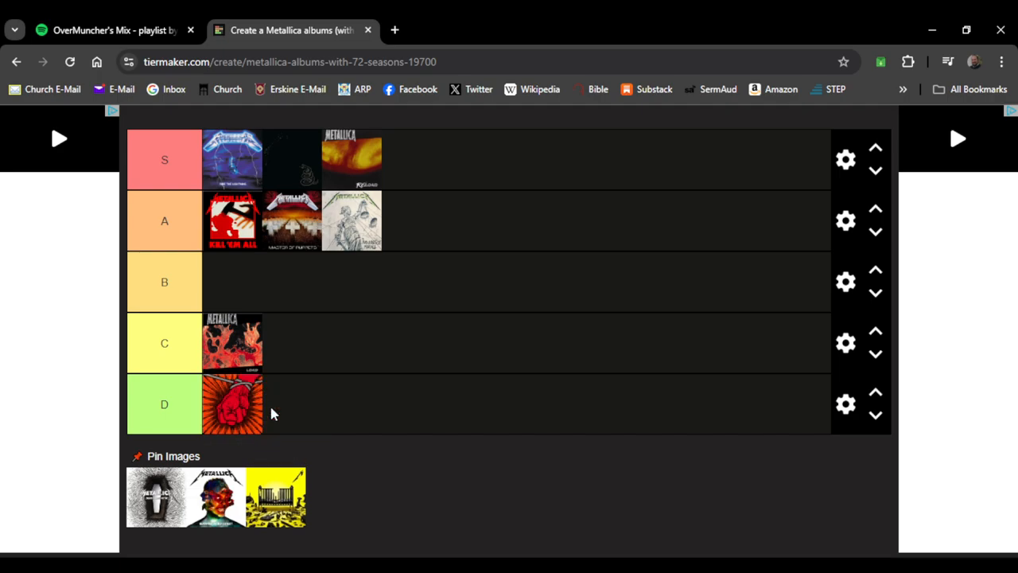
Rank Death Magnetic and 72 Seasons in tier B, and Hardwired in tier C
drag(155, 497, 247, 417)
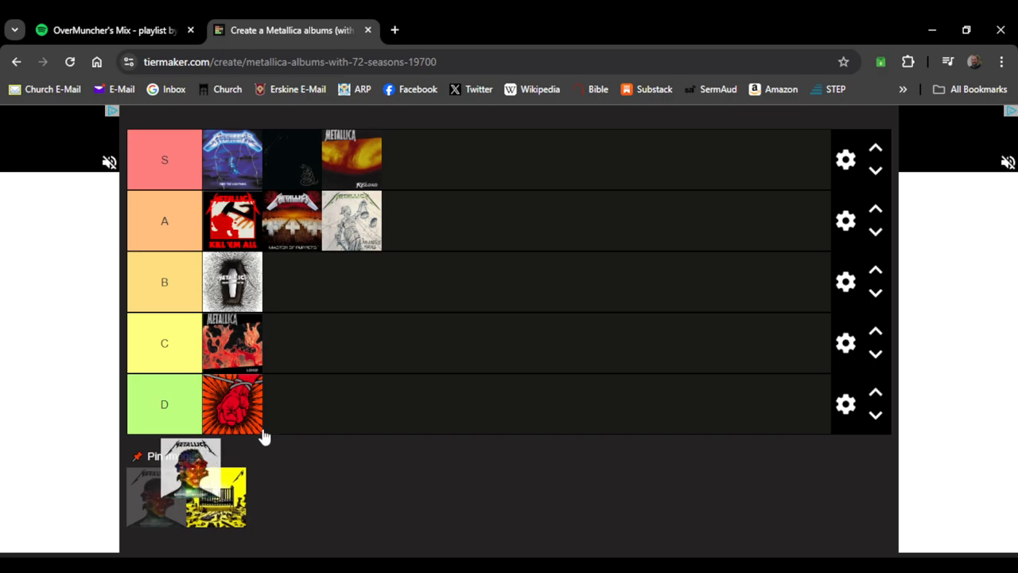
drag(189, 485, 292, 343)
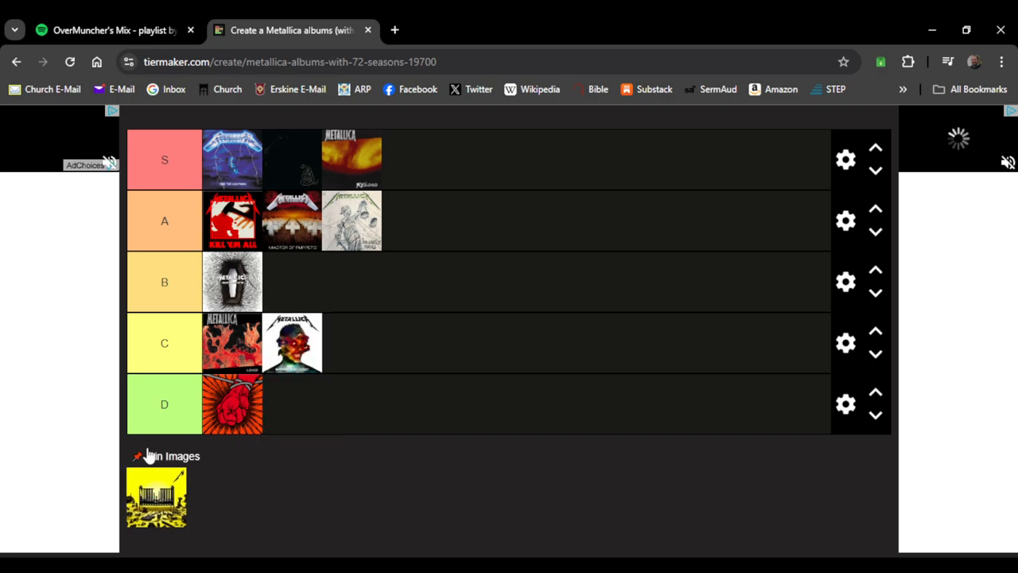
drag(157, 497, 234, 404)
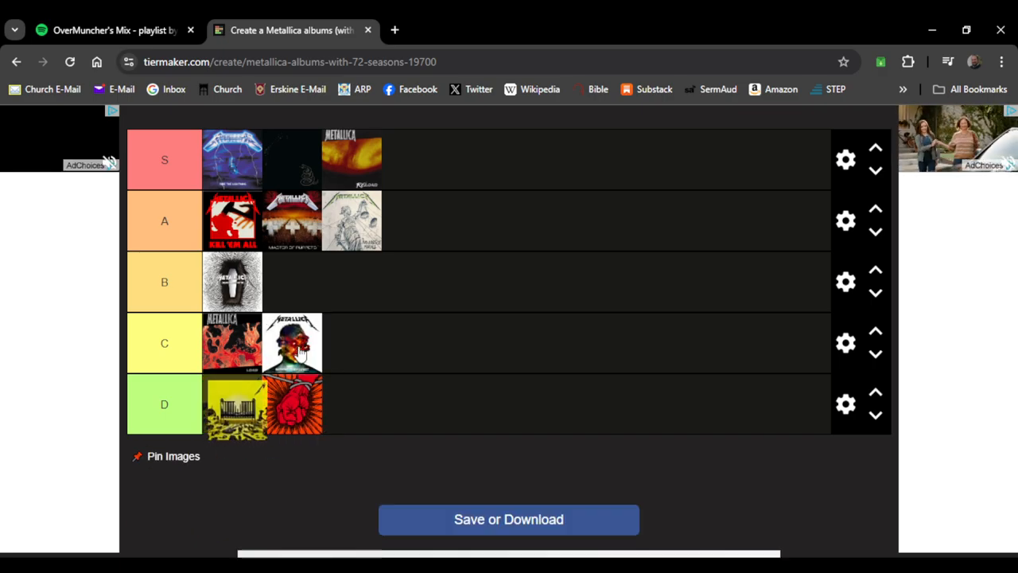
drag(234, 404, 292, 282)
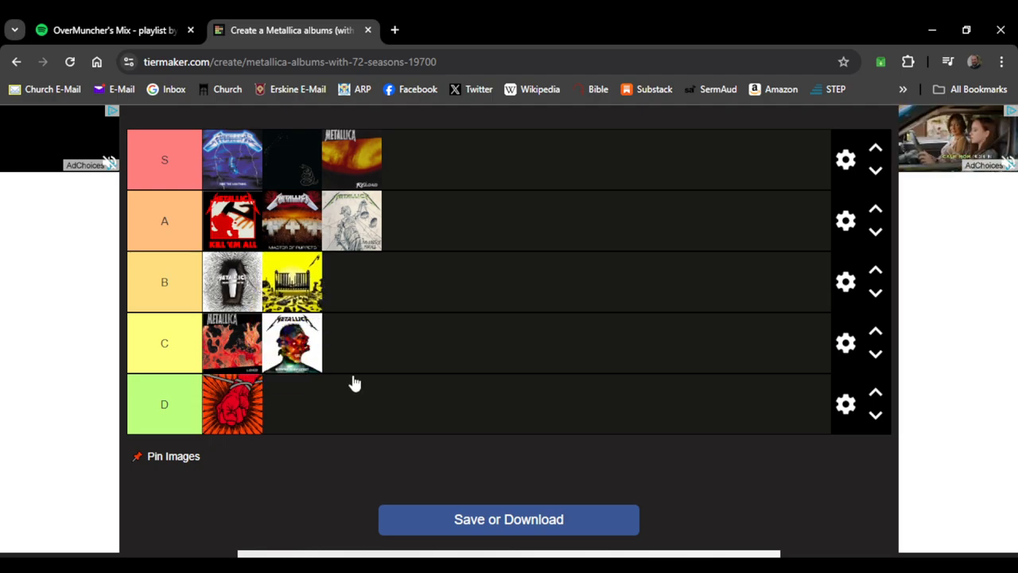